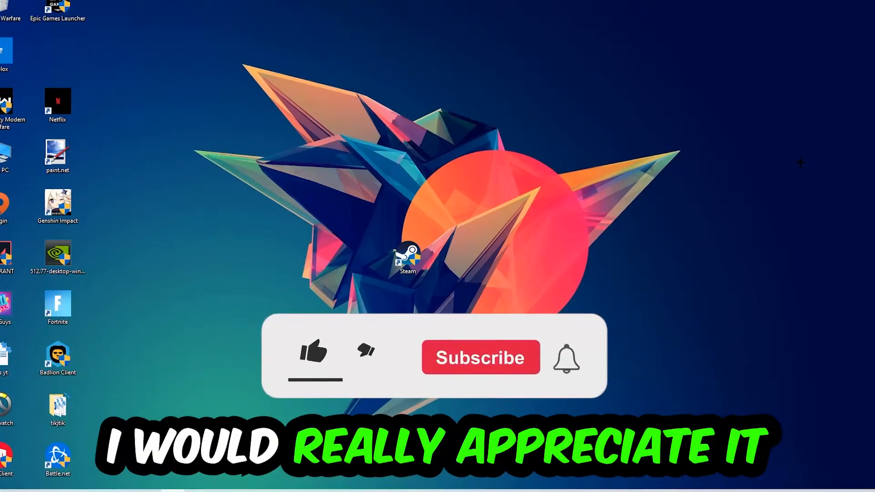
Launch Command Prompt from the Run box with cmd
click(313, 354)
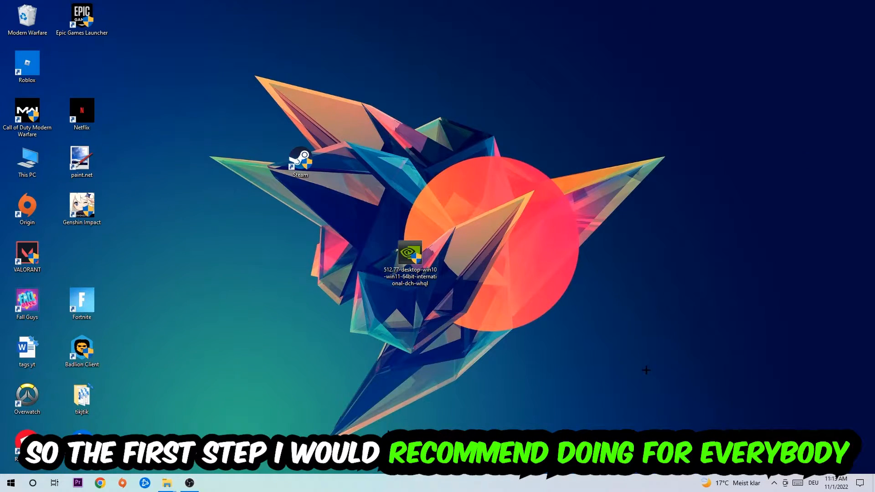
key(Win+r)
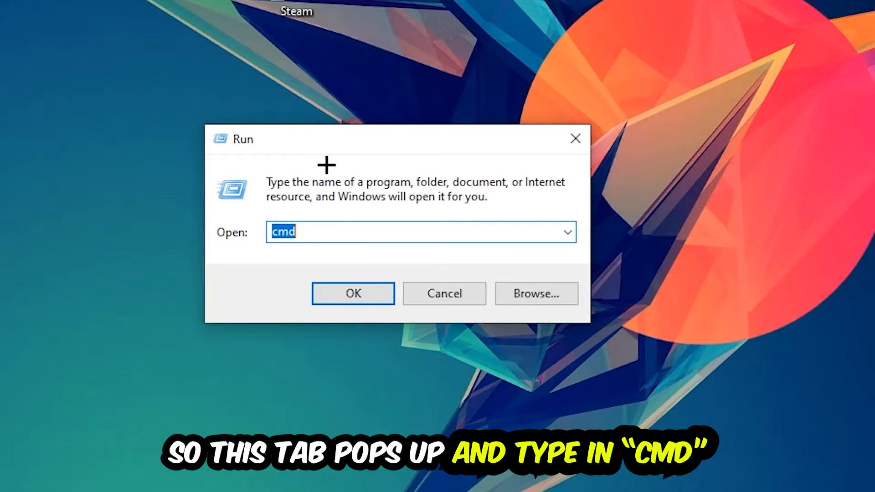
click(351, 293)
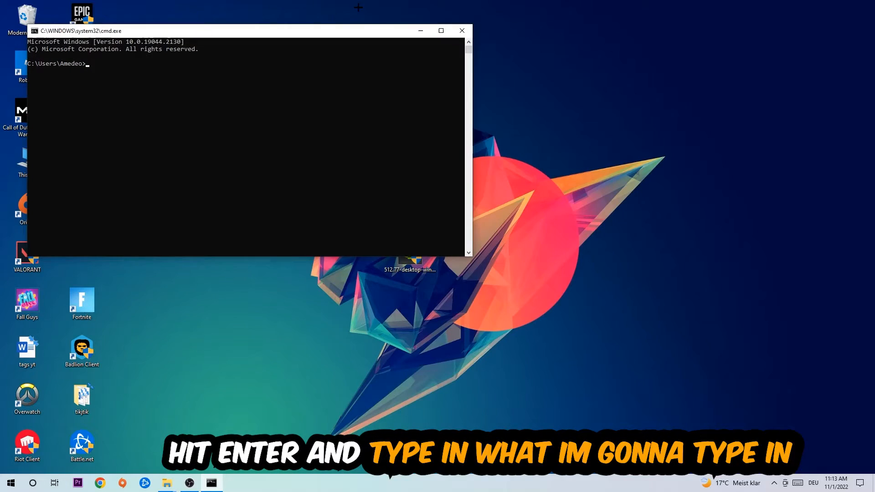
Maximize Command Prompt and enter ipconfig /flushdns to flush the DNS cache
click(440, 31)
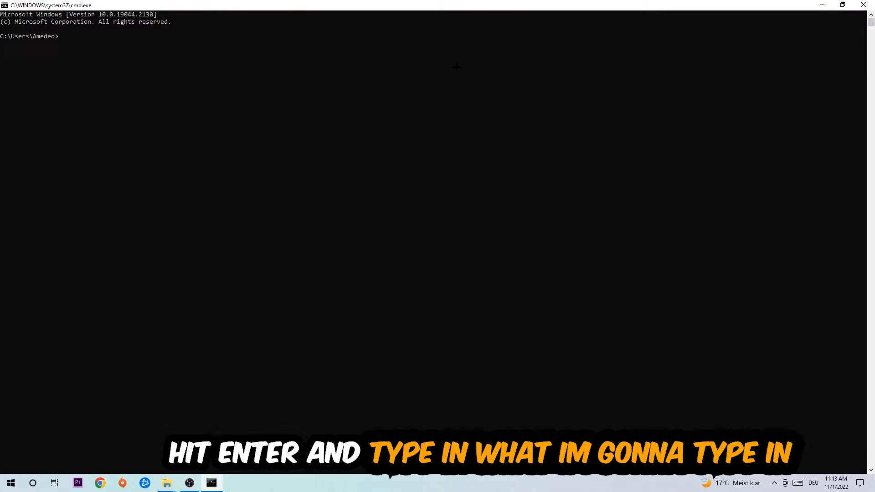
text(ip)
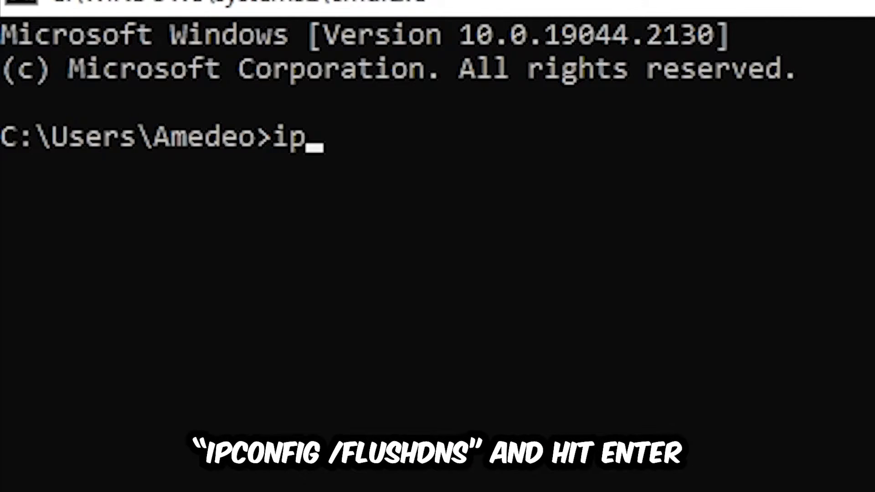
text(config)
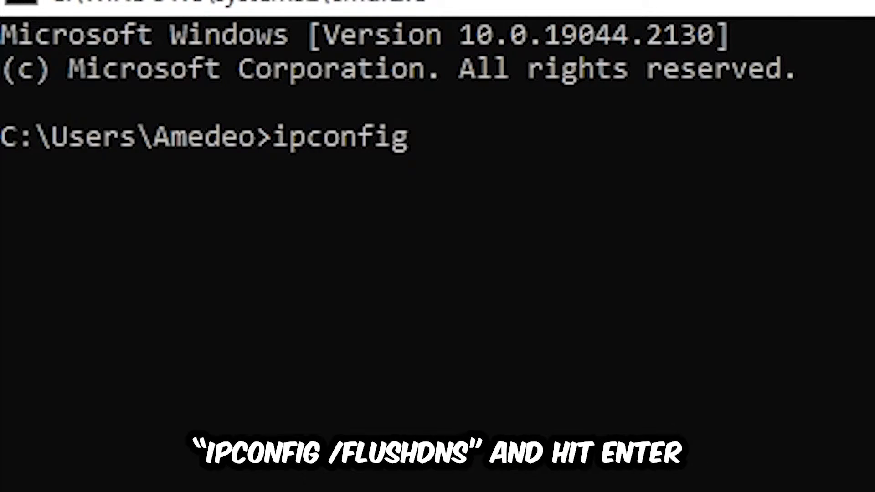
text(/f)
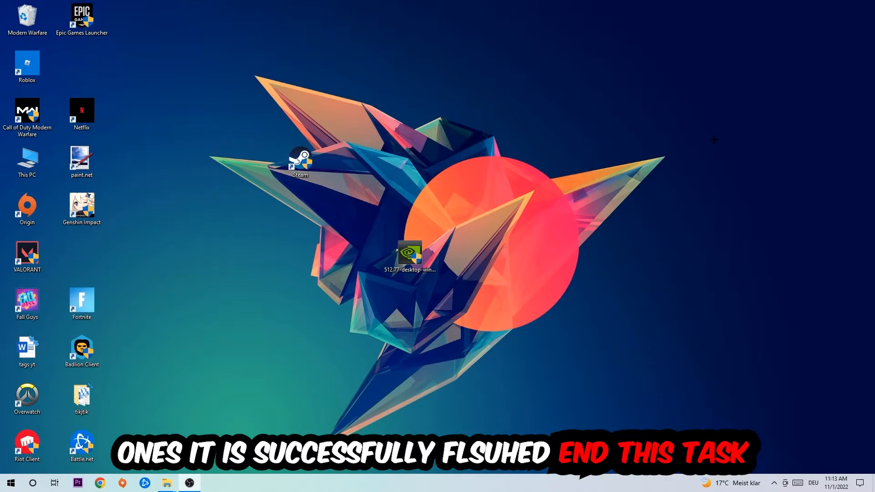
Reach the Network & Internet status page in Windows Settings showing Ethernet
click(10, 483)
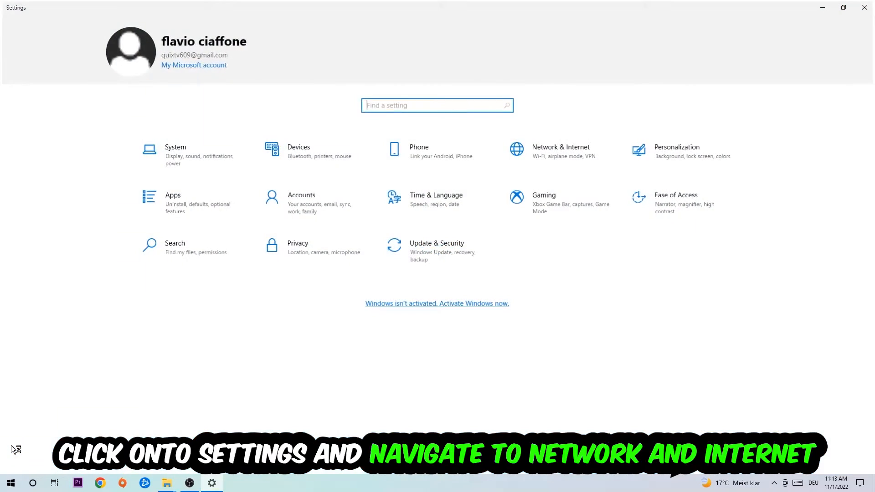
click(561, 148)
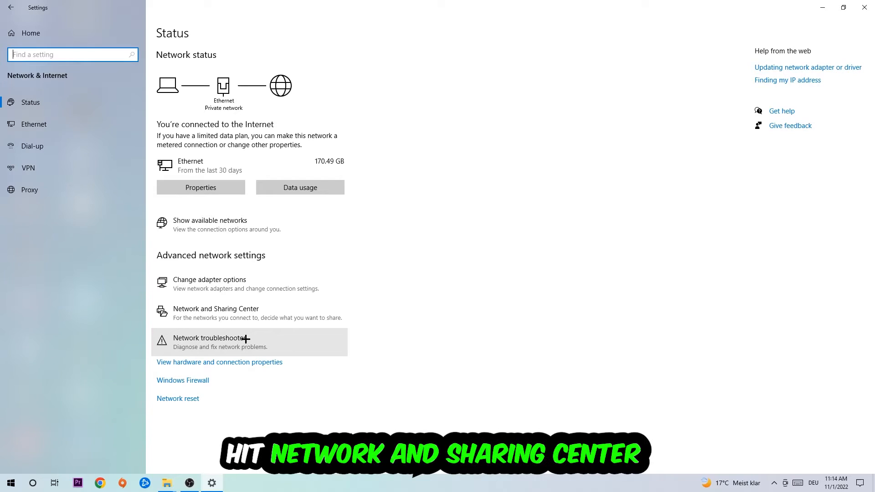
Reach the Ethernet connection's properties via Network and Sharing Center
click(215, 309)
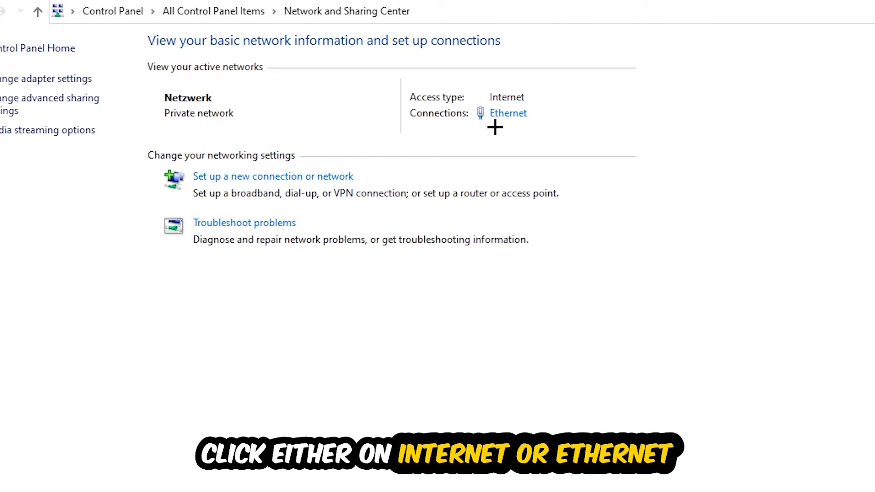
mouse_move(523, 104)
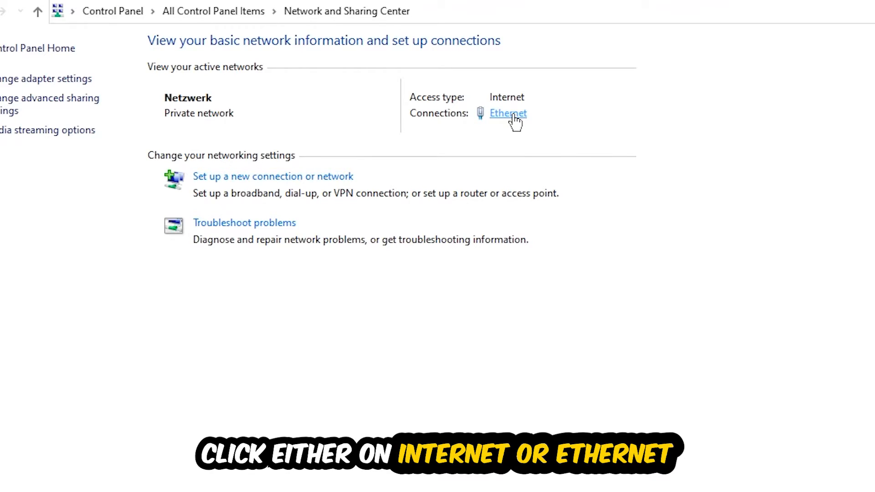
click(507, 113)
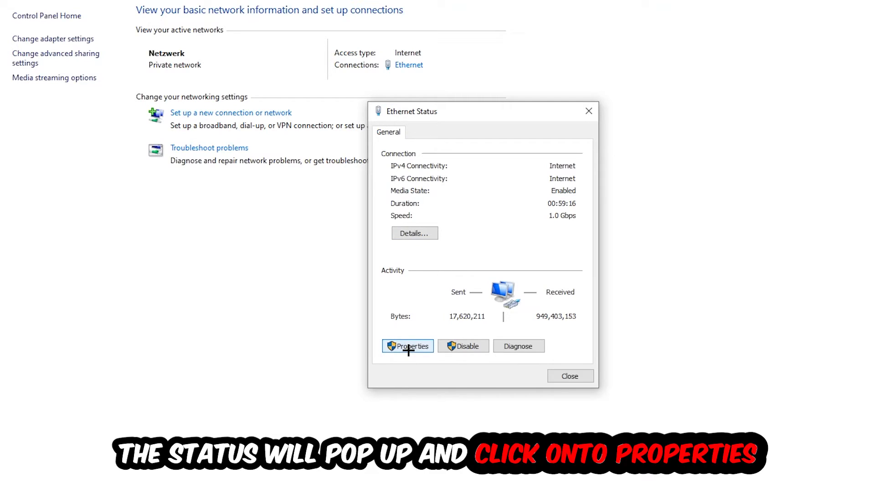
click(407, 346)
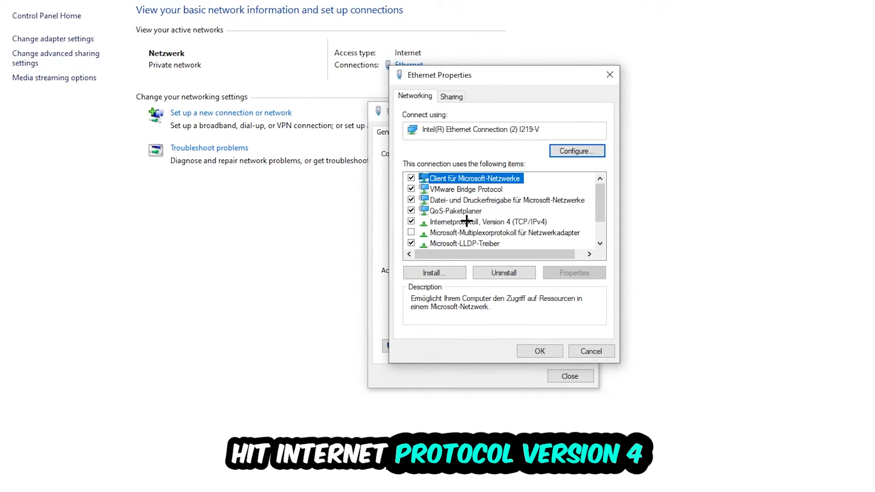
Set Ethernet IPv4 to use manually specified DNS server addresses
double_click(481, 222)
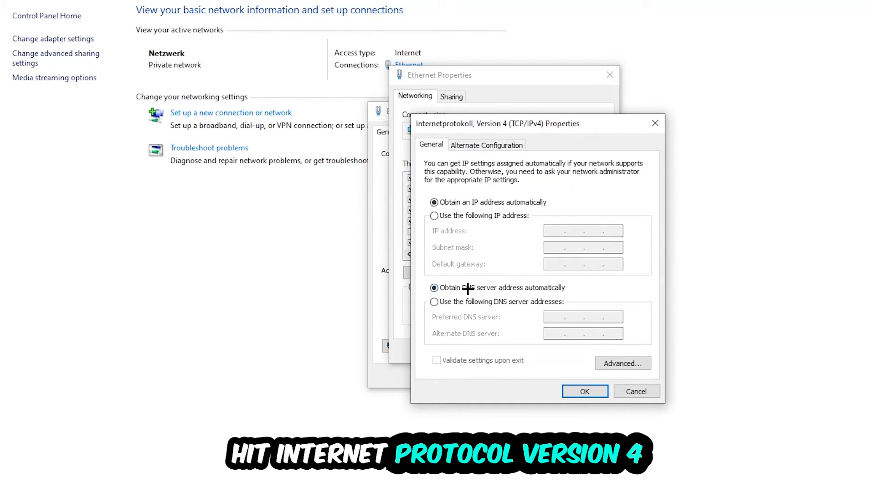
click(434, 302)
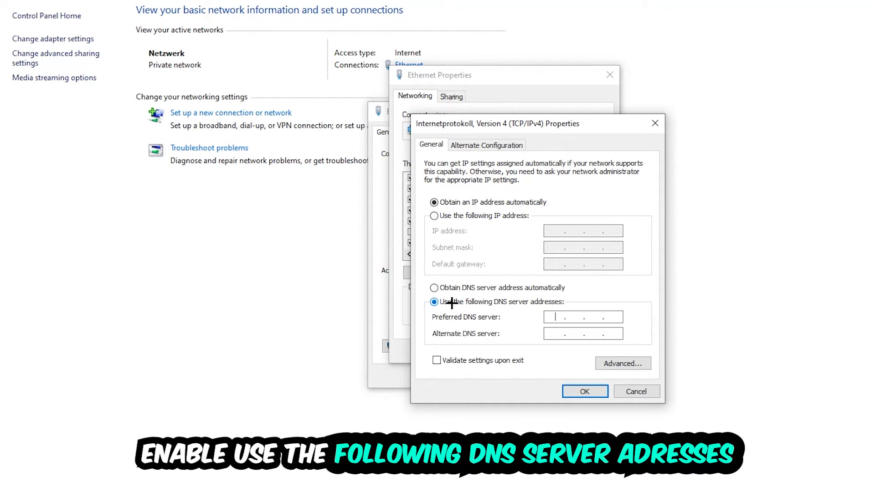